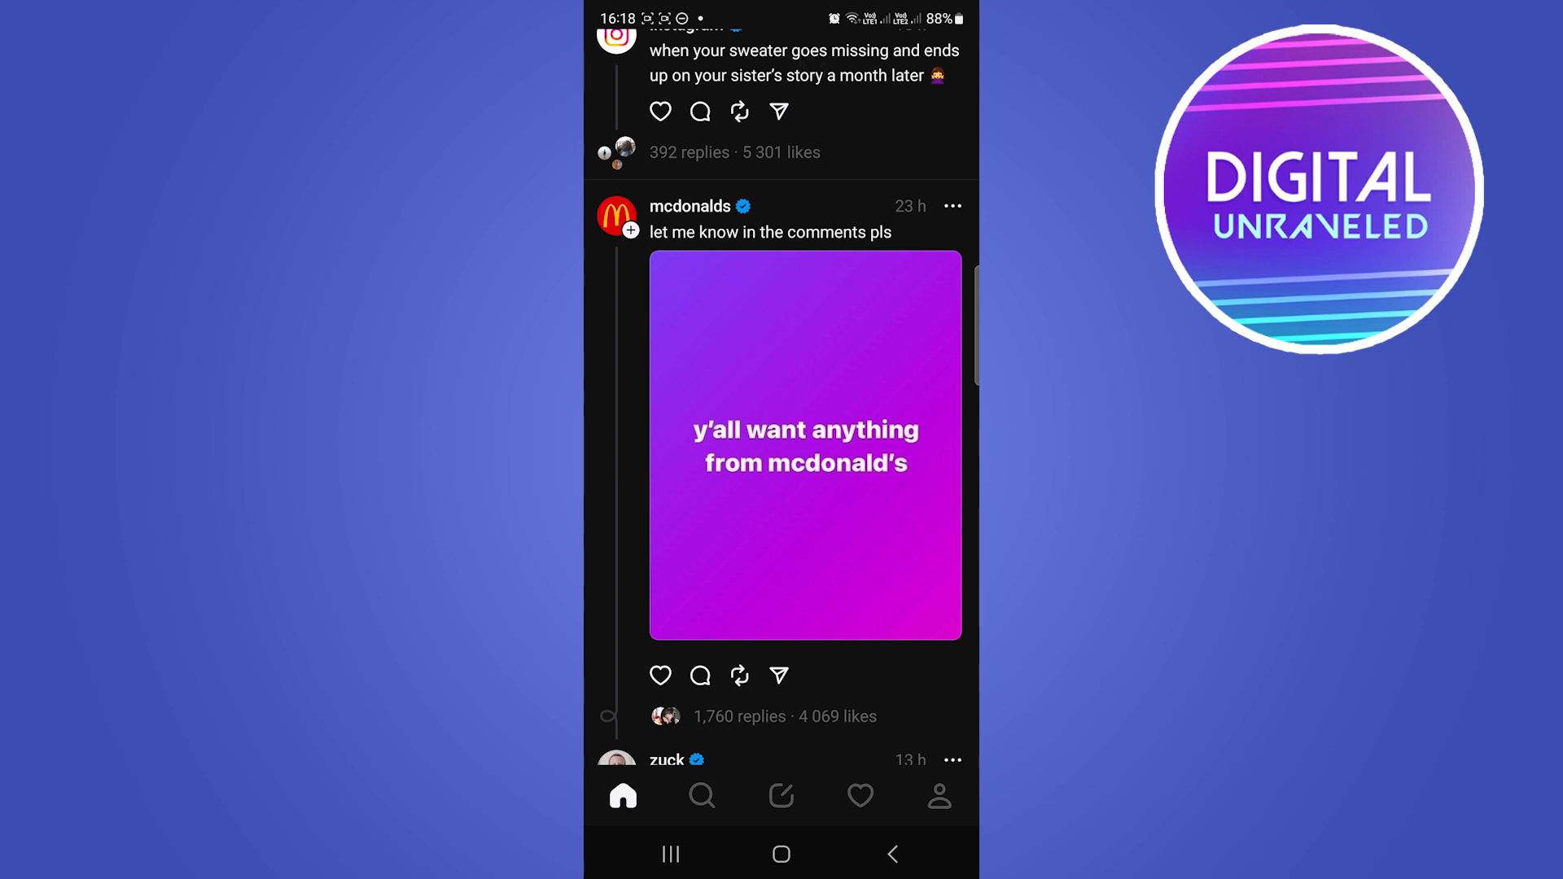
- Go from the home feed to your own Threads profile page
click(938, 796)
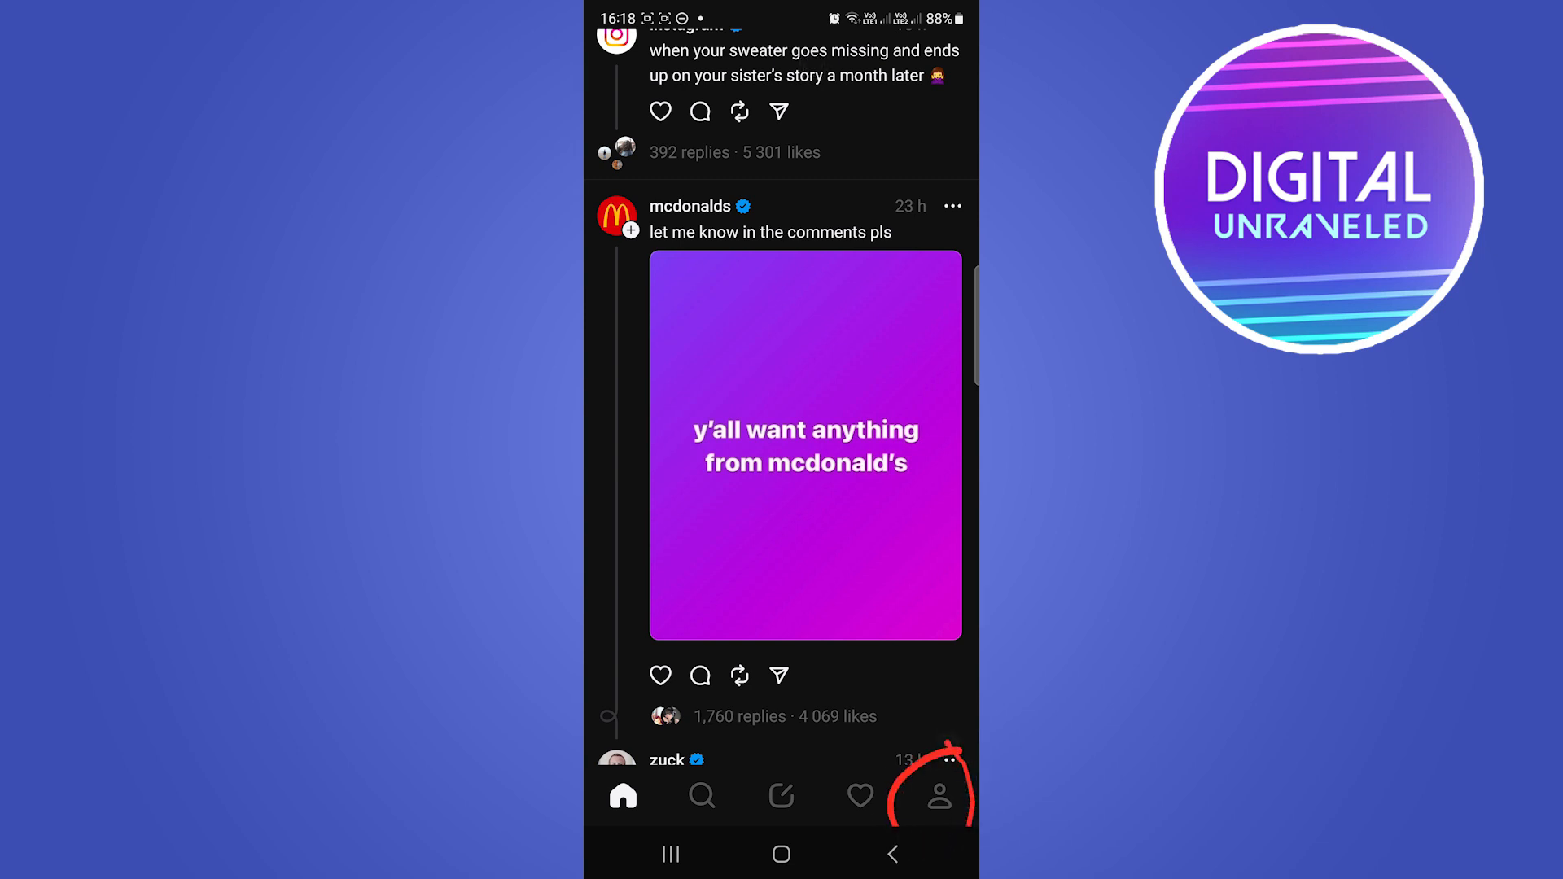
click(938, 796)
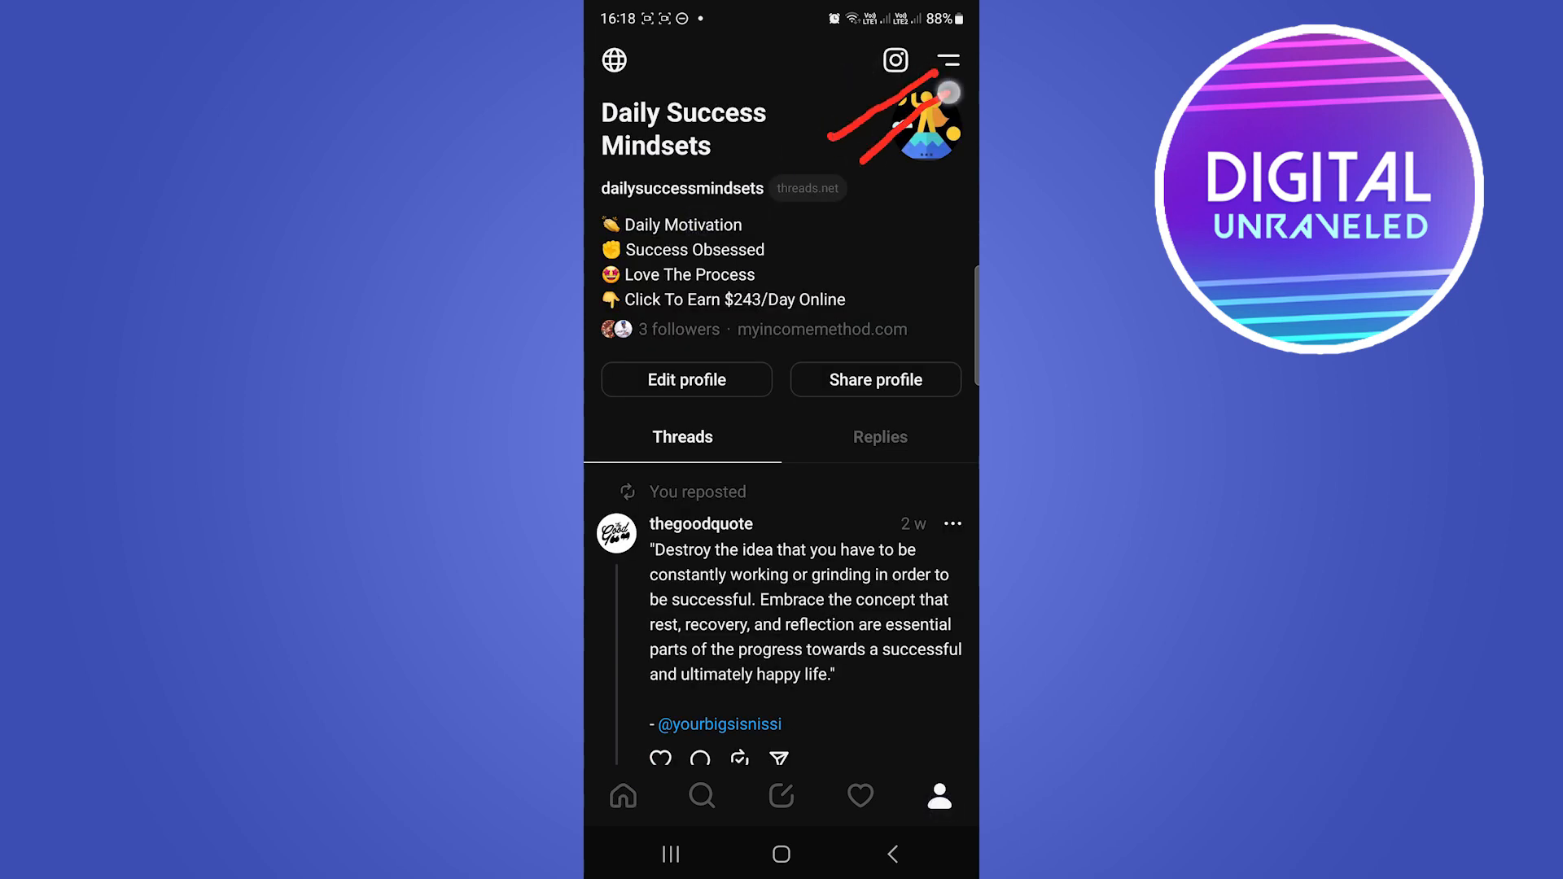
- Navigate through Settings to the Account page and its Take a break reminder options
click(947, 60)
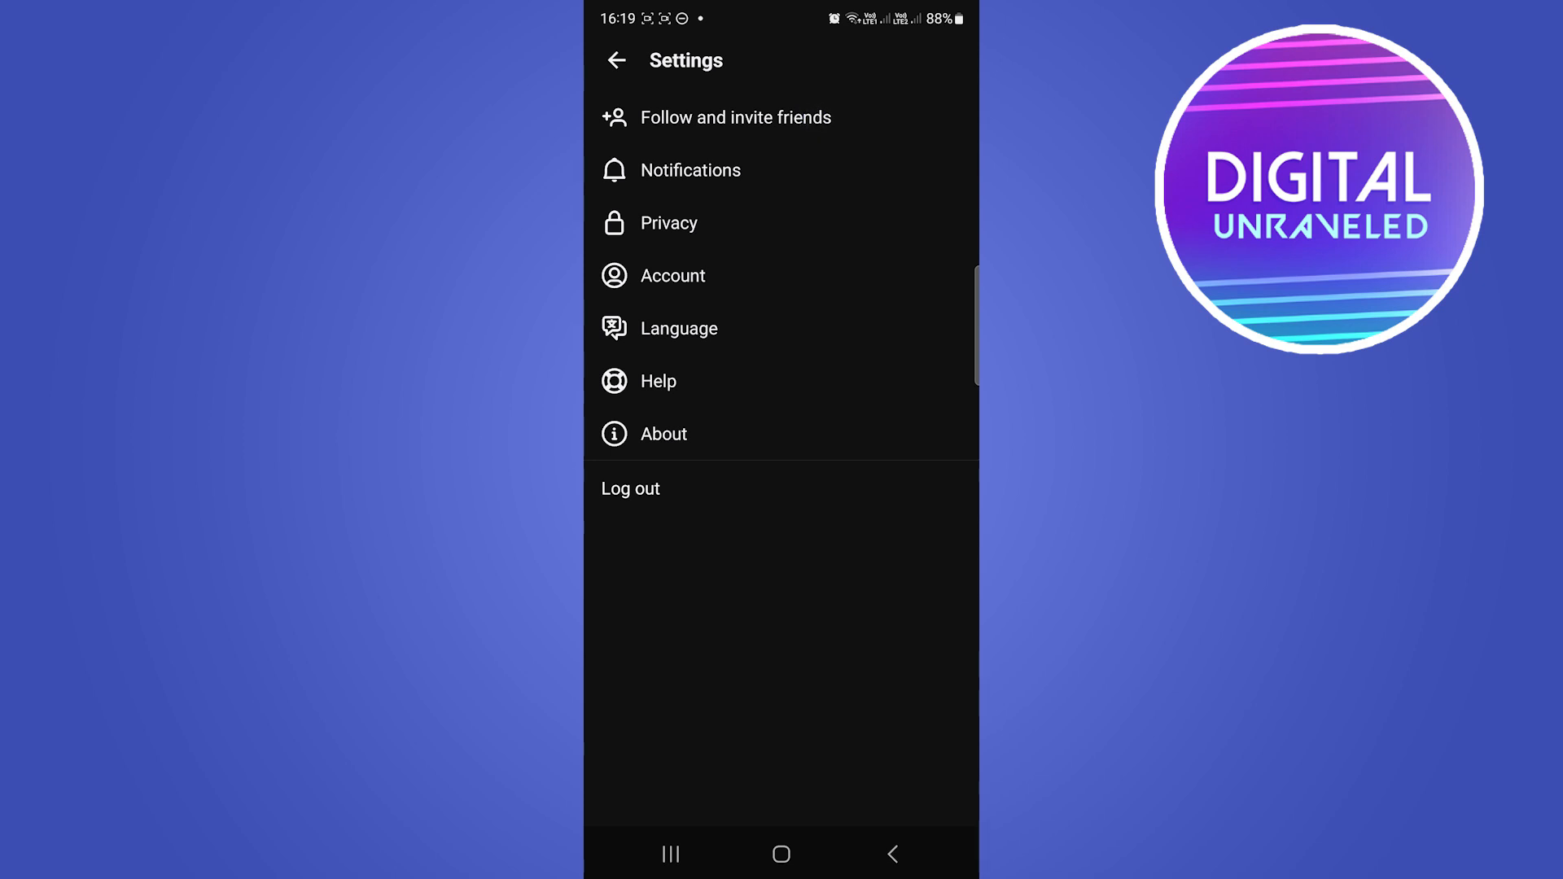
click(816, 127)
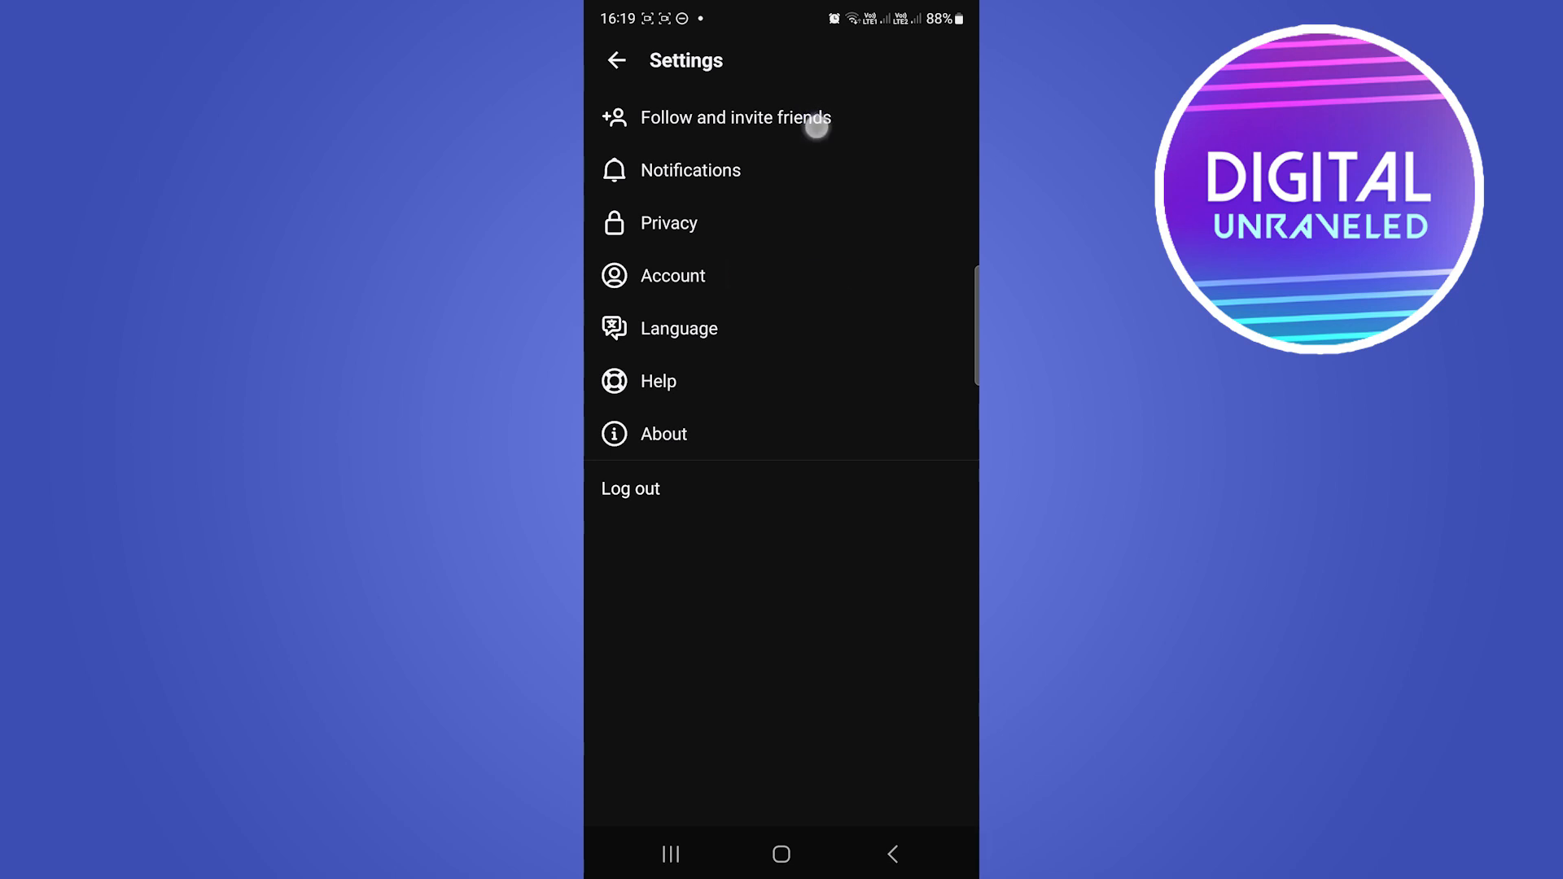
click(673, 275)
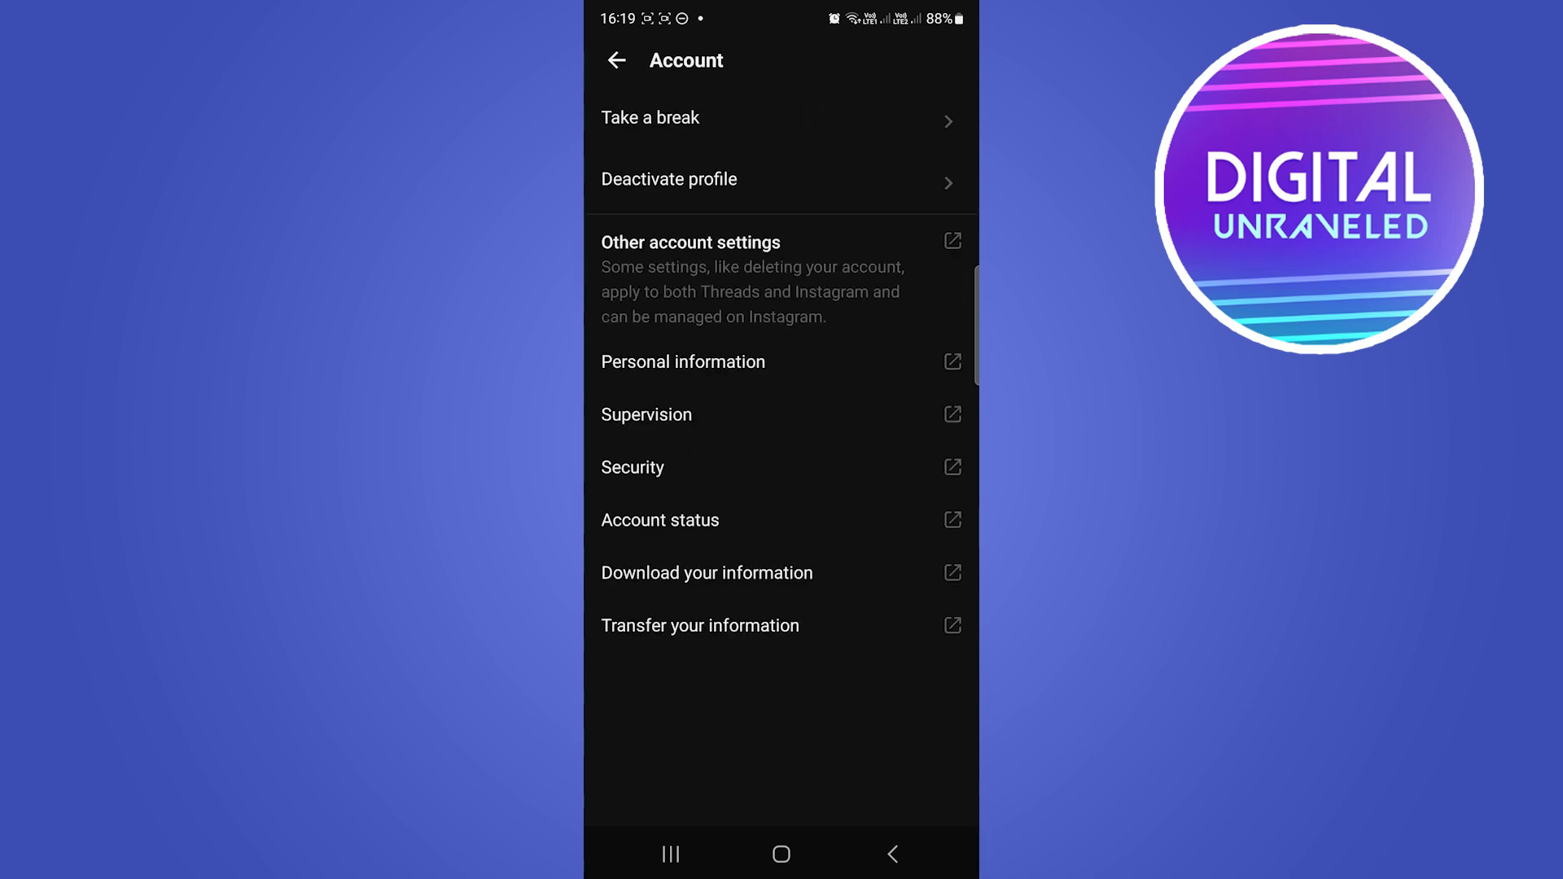
click(650, 117)
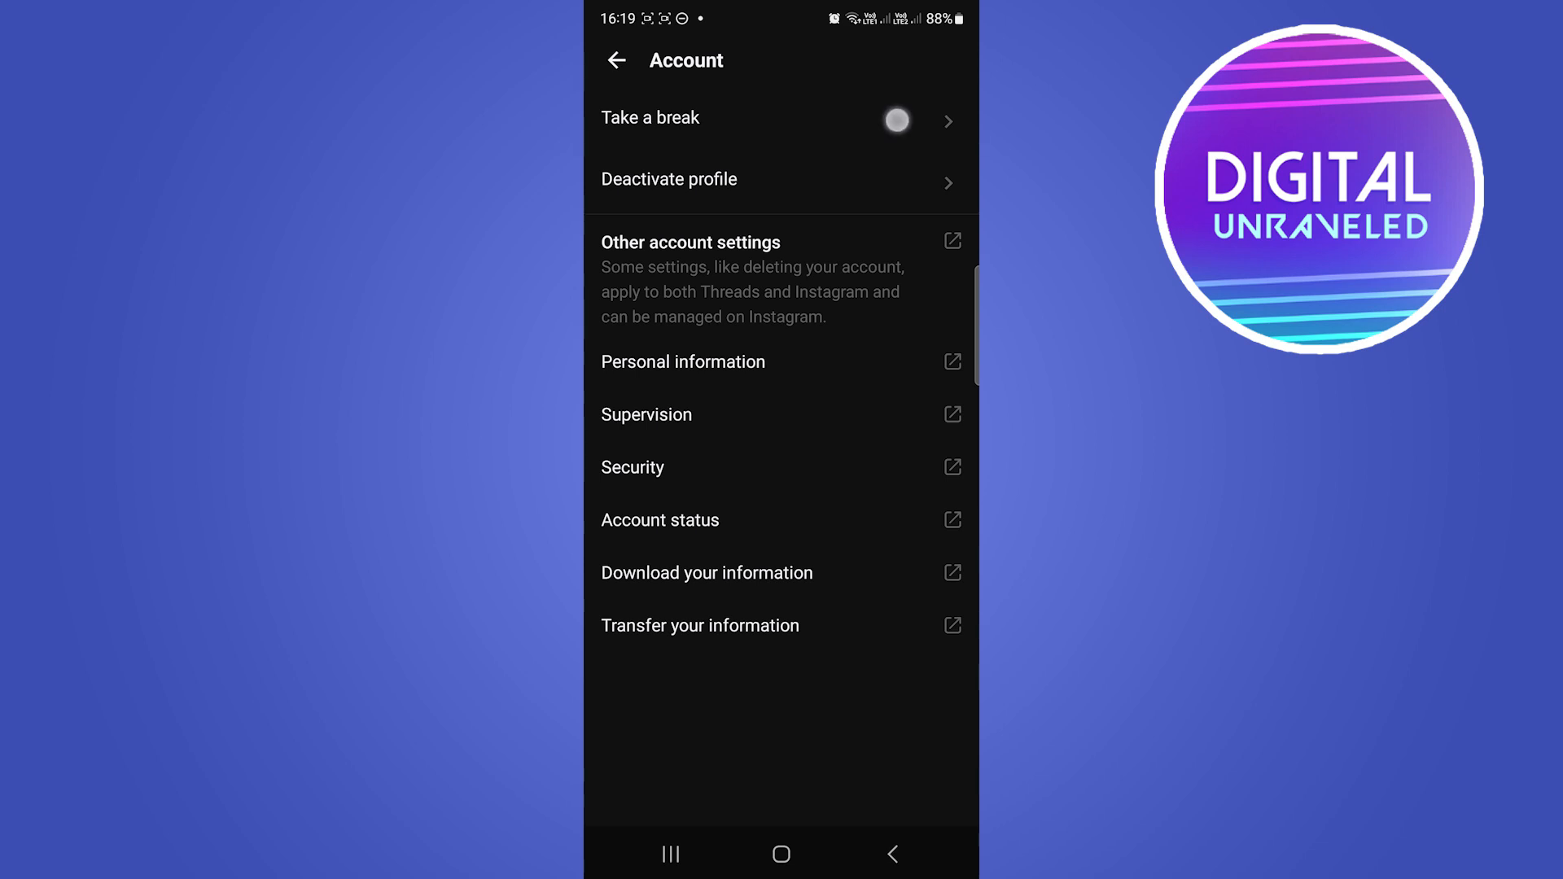
click(685, 122)
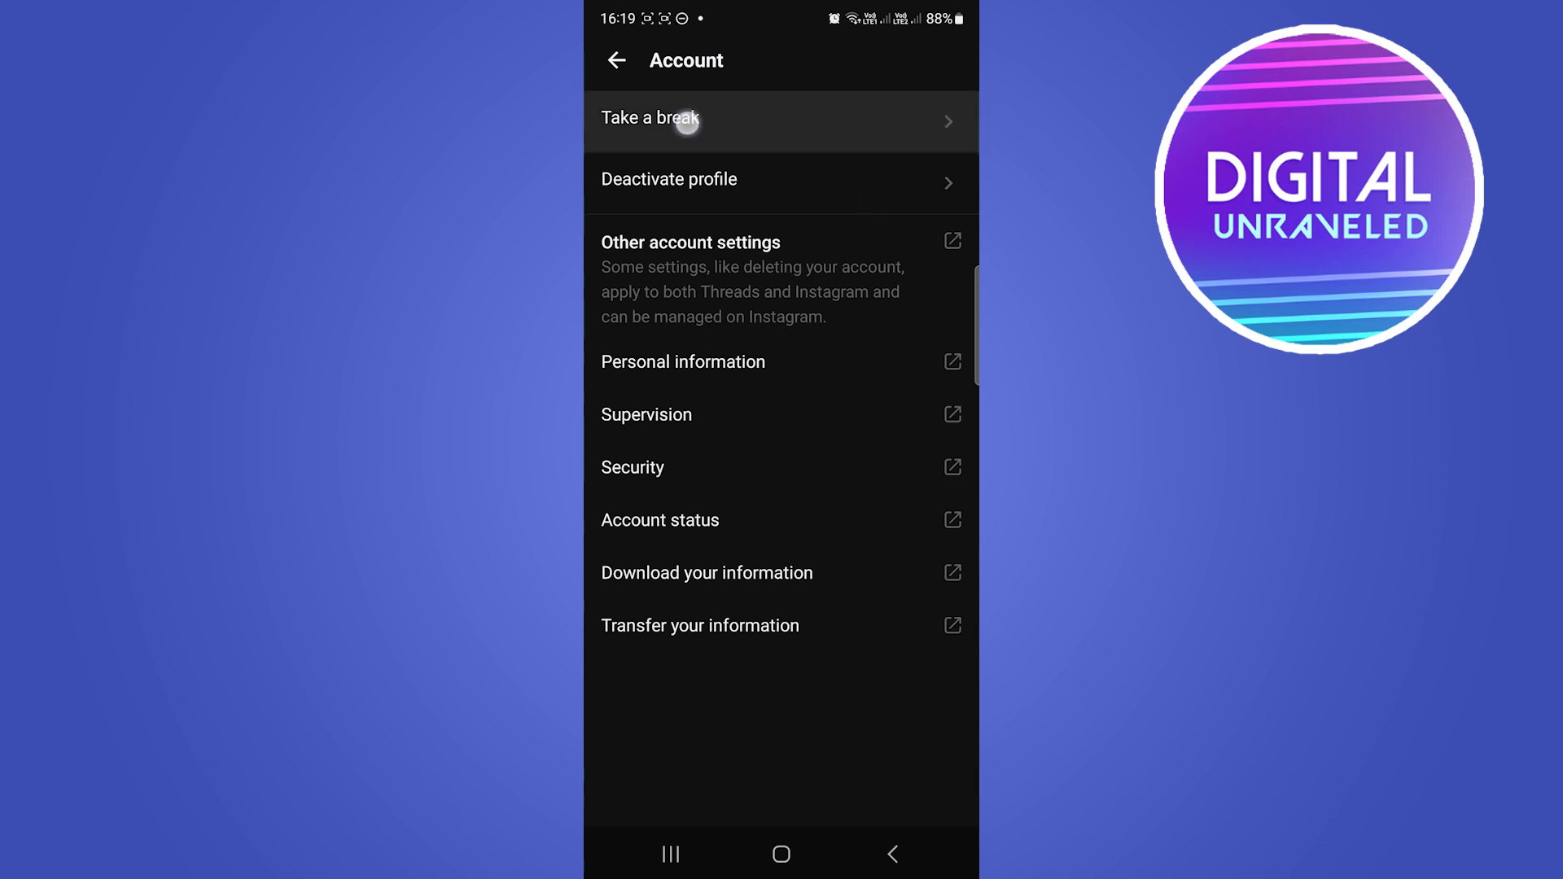
click(650, 117)
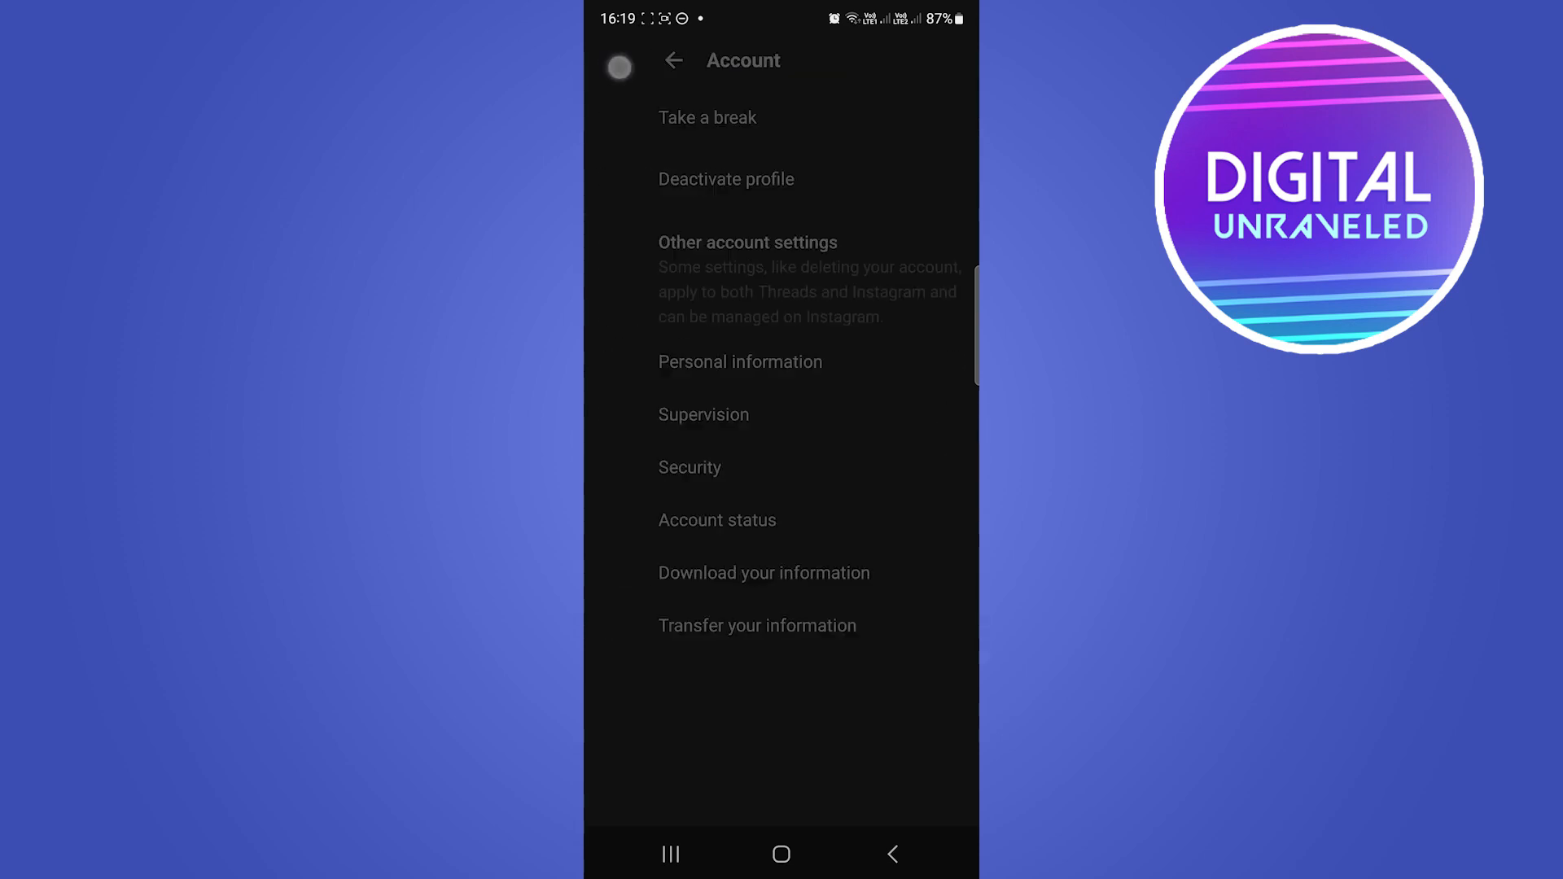
- Back out of Account settings and scroll down through the home feed
click(674, 60)
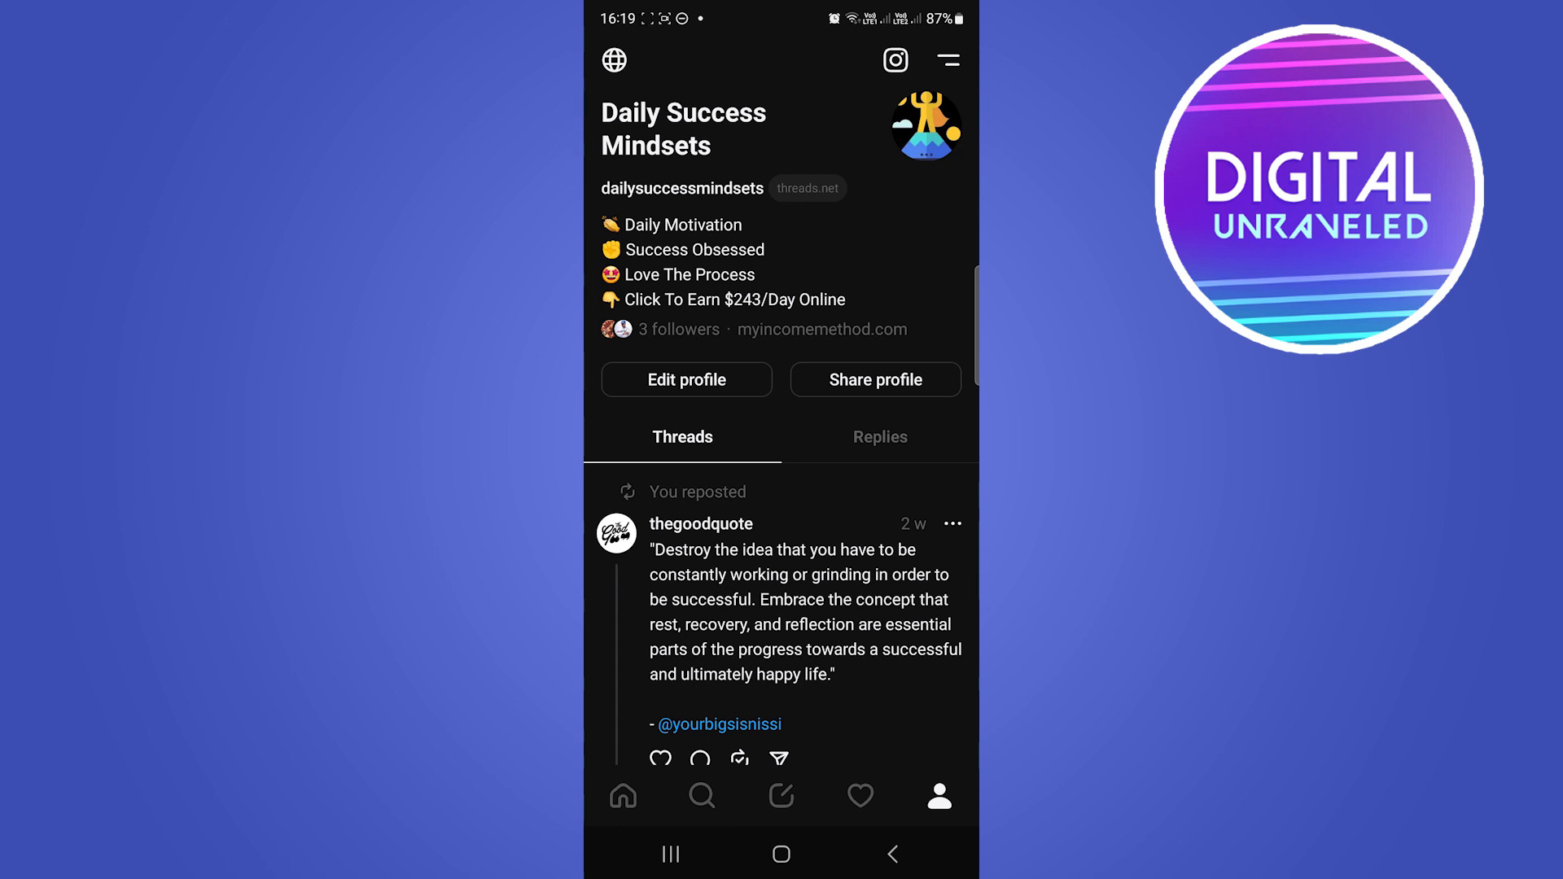
scroll(down, 3)
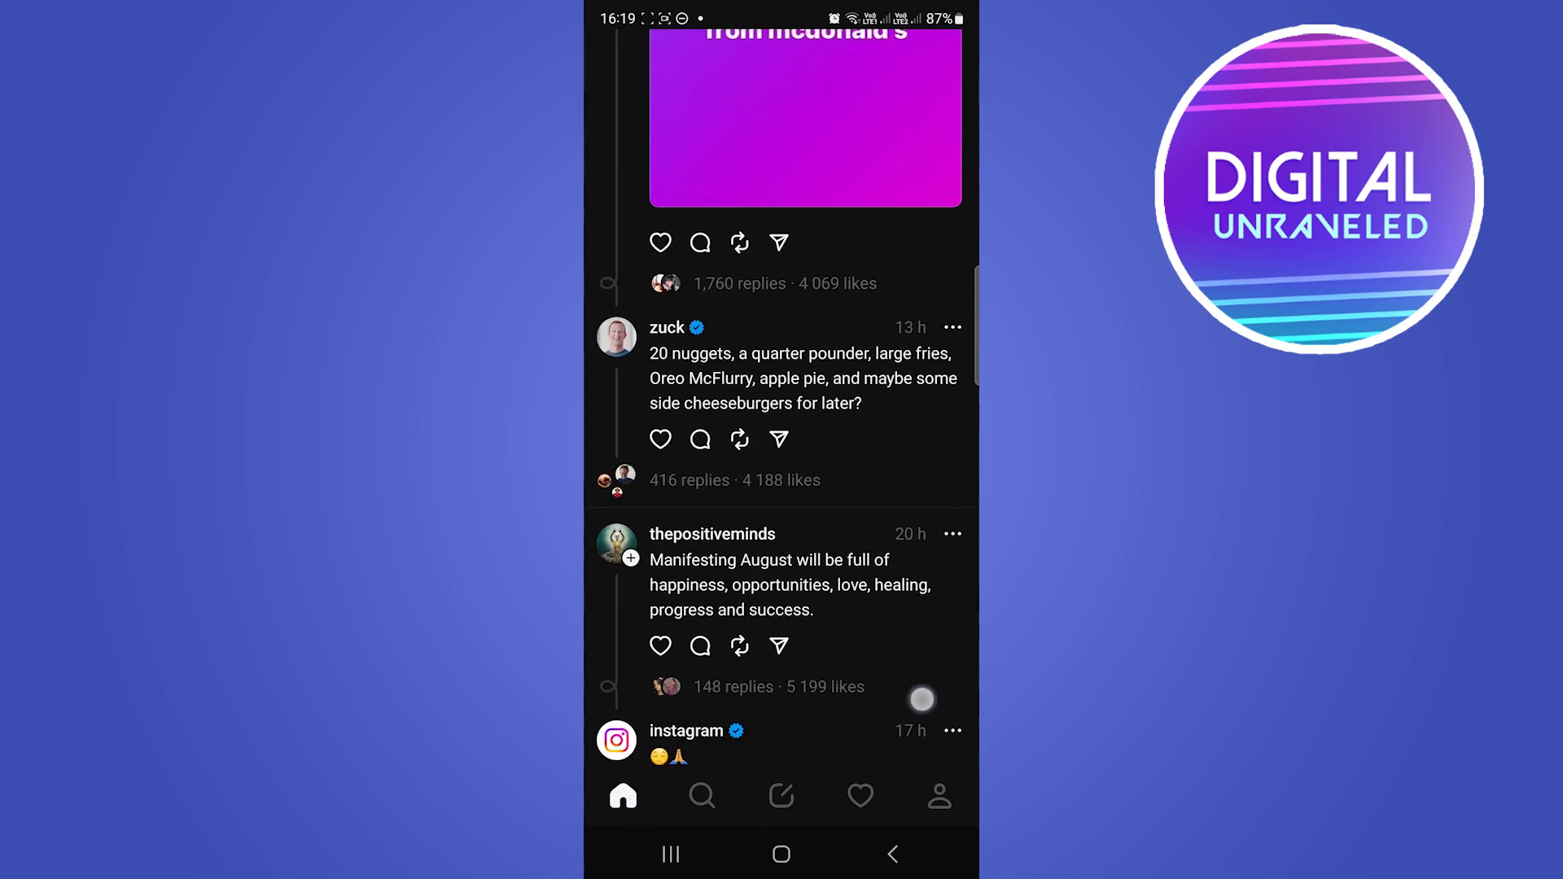
scroll(down, 3)
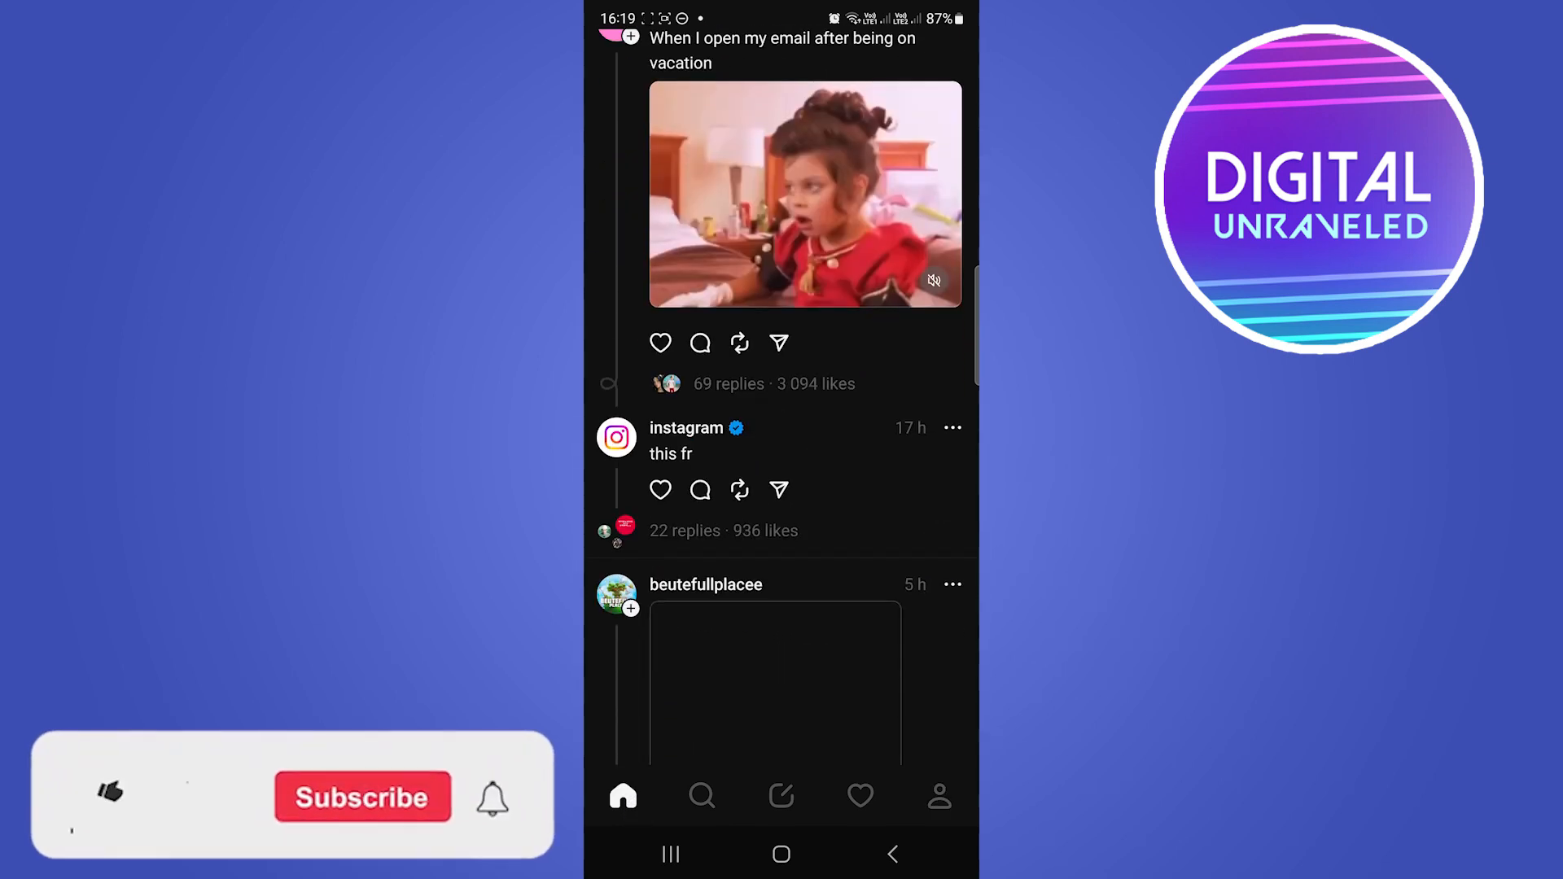